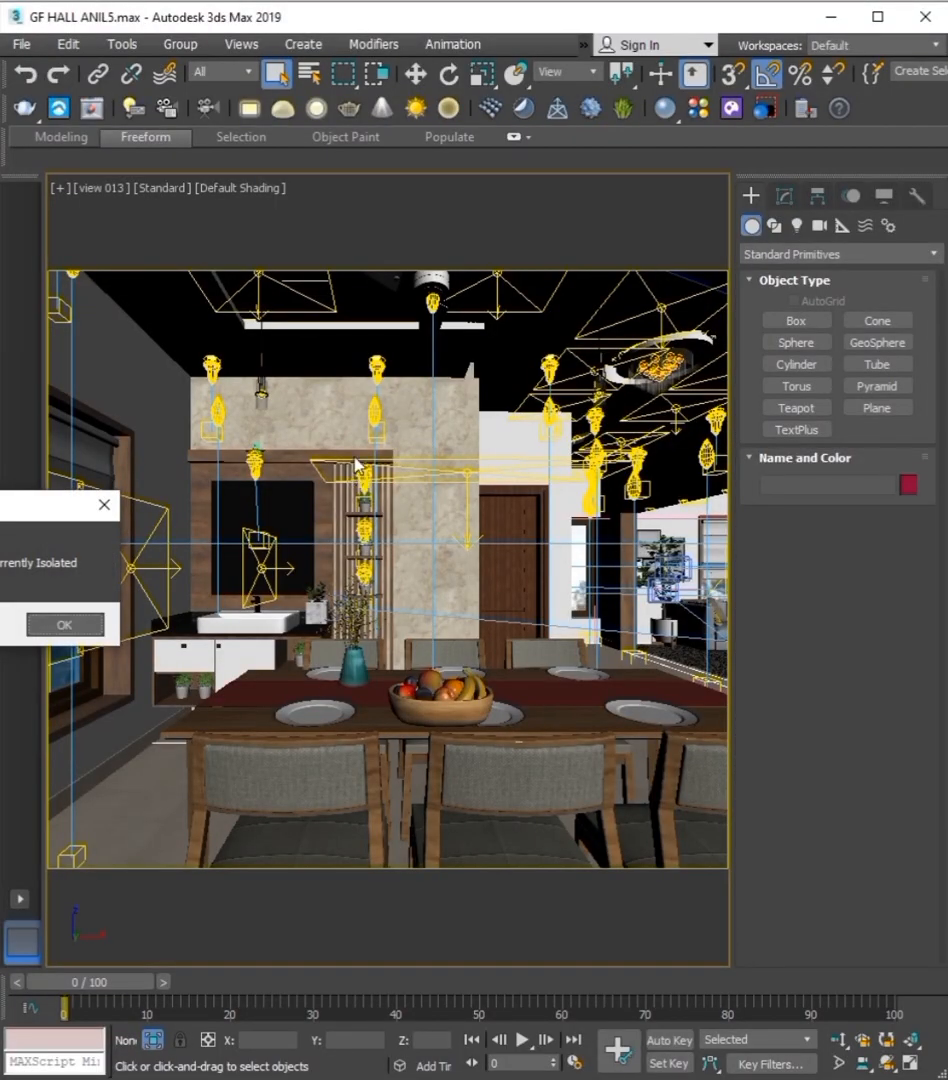
- Dismiss the Isolate notice and select the dining table group with its chairs in the camera view
left_click(64, 624)
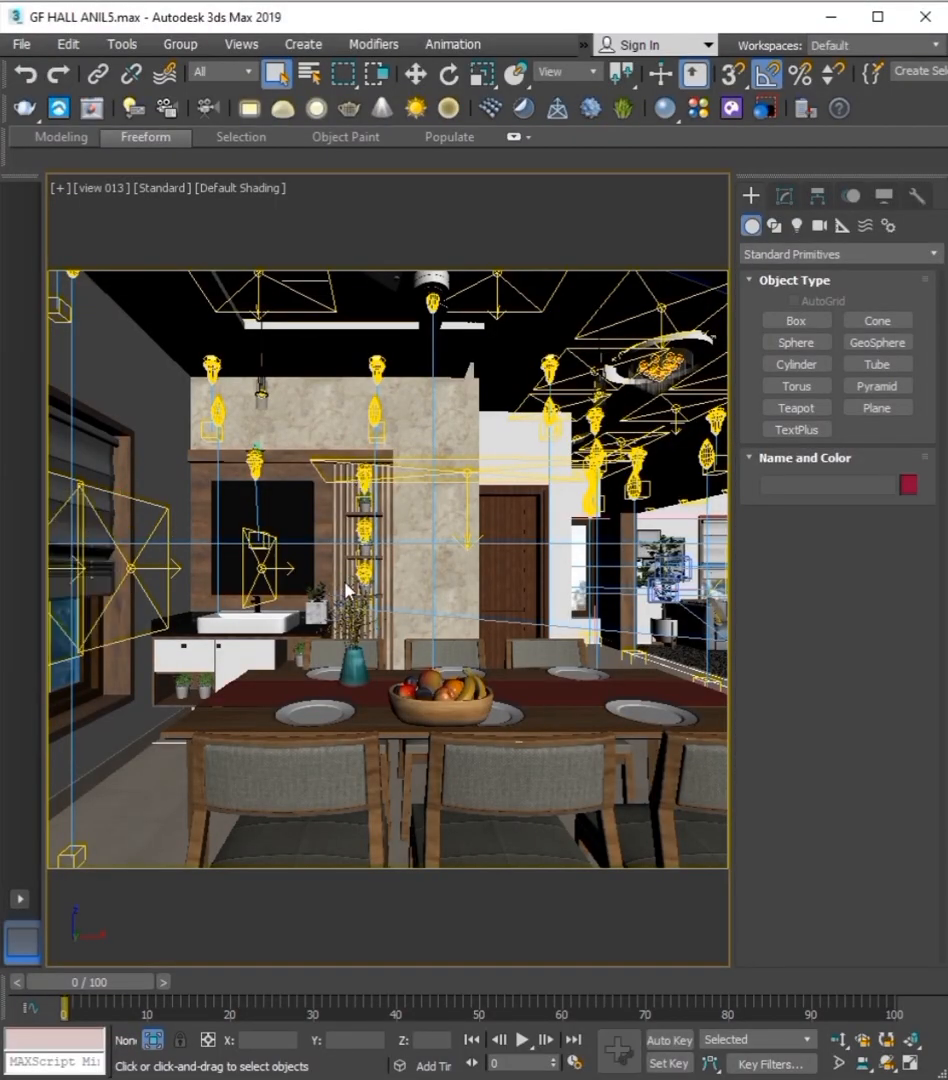
left_click(353, 780)
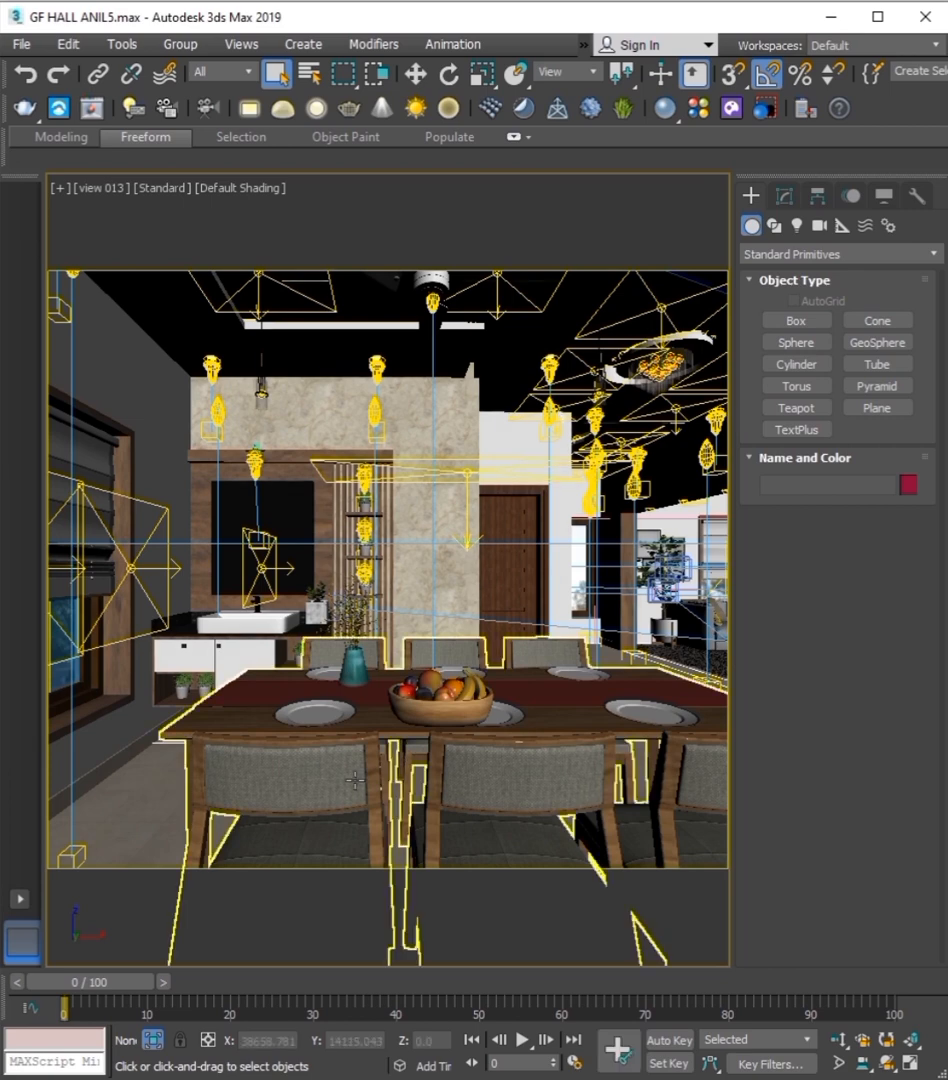